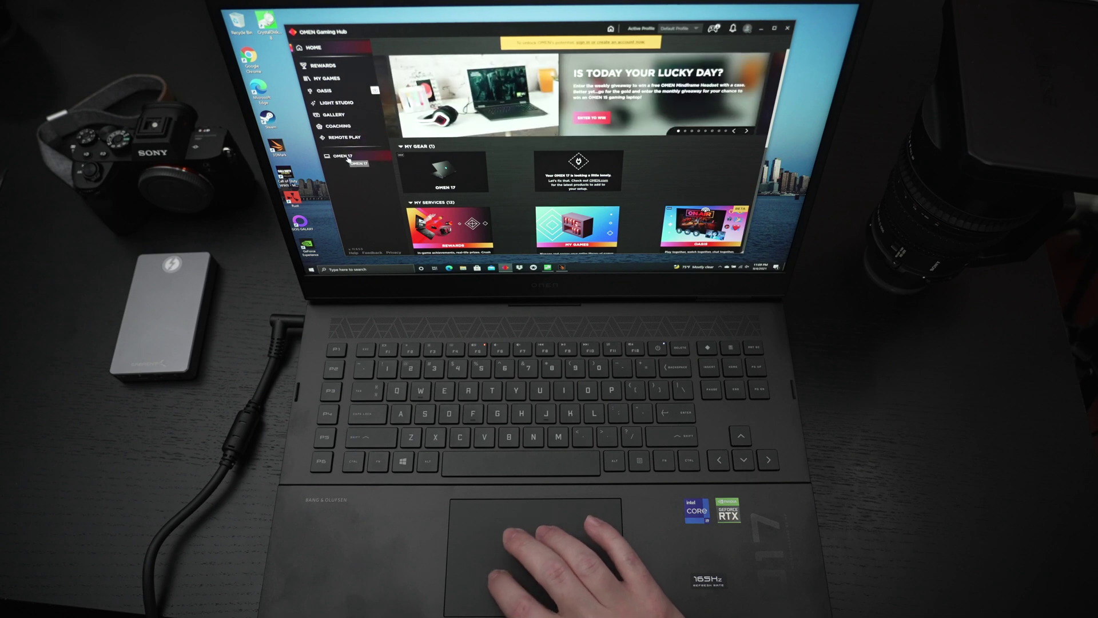
- Show the OMEN 17 device controls with Undervolting in Intelligent mode at -0.05 core offset
left_click(342, 155)
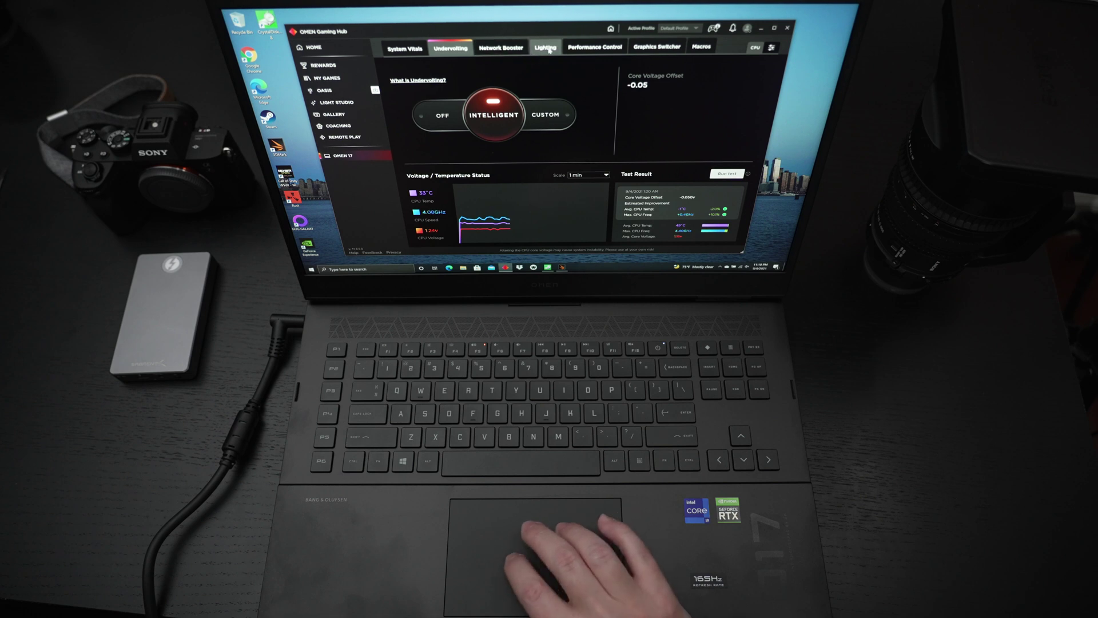
- Show Performance Control with Performance mode active and Thermal Control on Auto
left_click(544, 46)
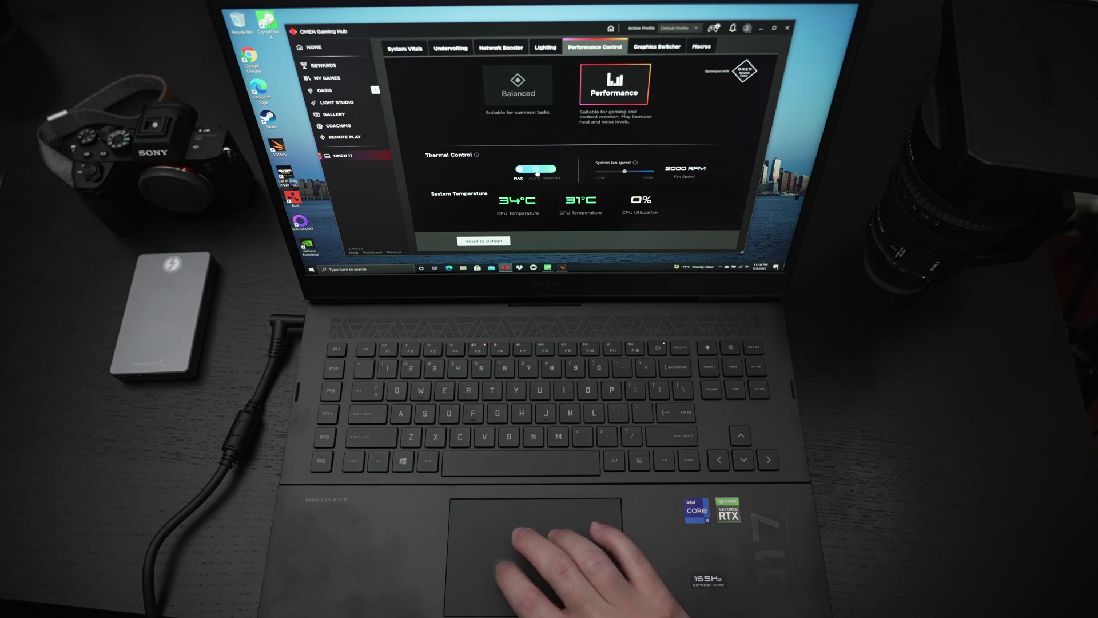
left_click(535, 172)
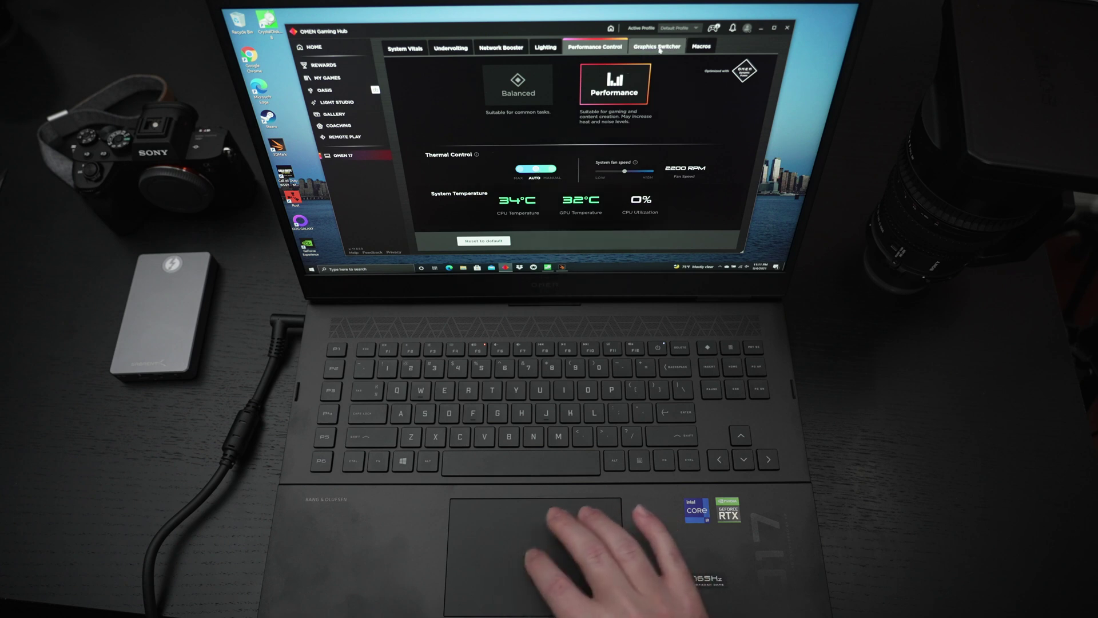
- Show the Graphics Switcher with Discrete graphics mode selected
left_click(656, 45)
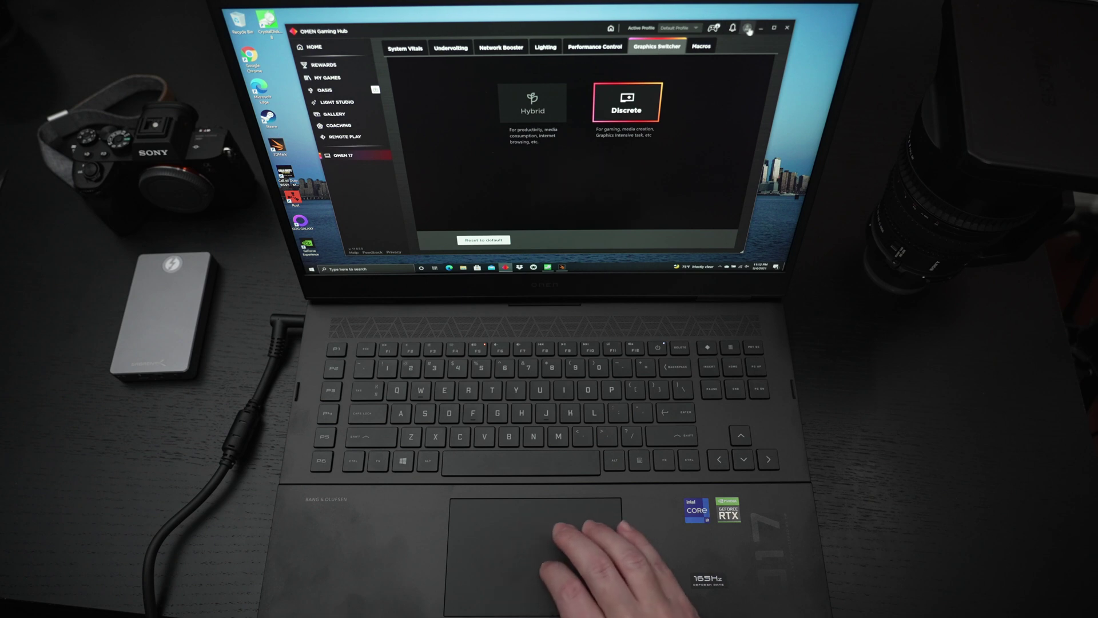
- Launch Google Chrome to a New Tab beside the CrystalDiskMark results
left_click(702, 45)
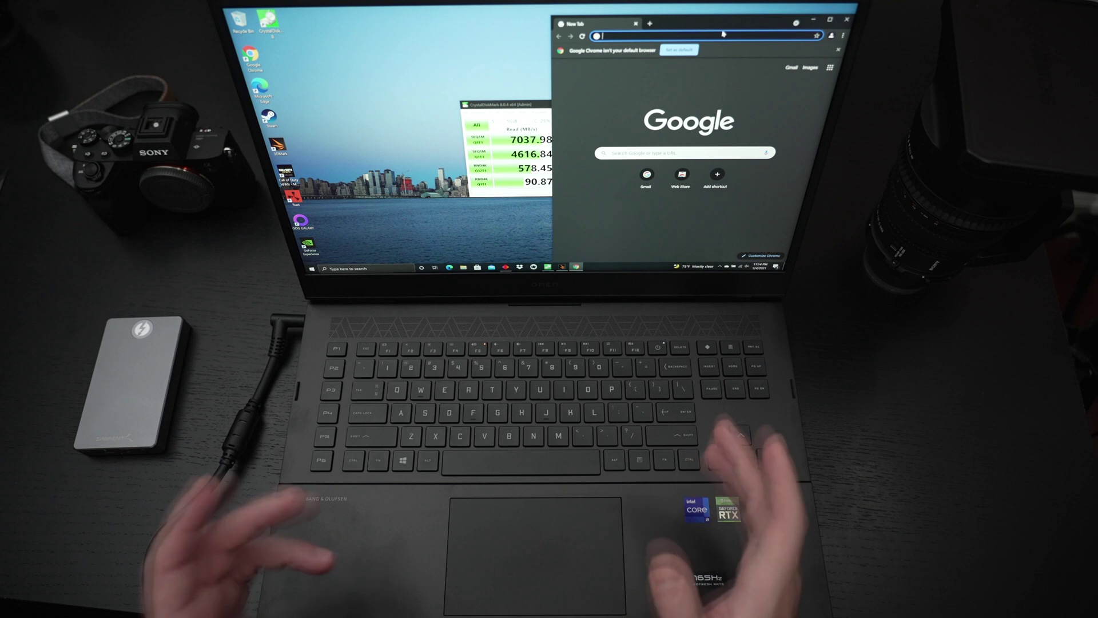
- Go to YouTube and play The World in HDR in 4K (ULTRA HD)
type("youtube.com/watch?v=tO01J-M3g0U")
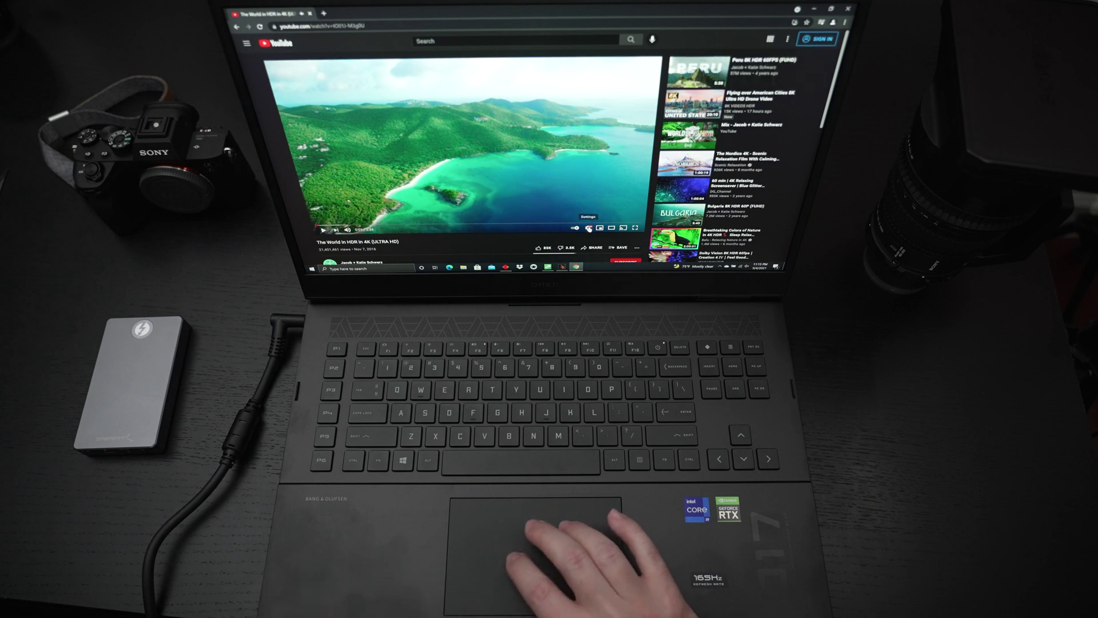
- Start a YouTube search for 'the digit' while the HDR video keeps playing
left_click(585, 227)
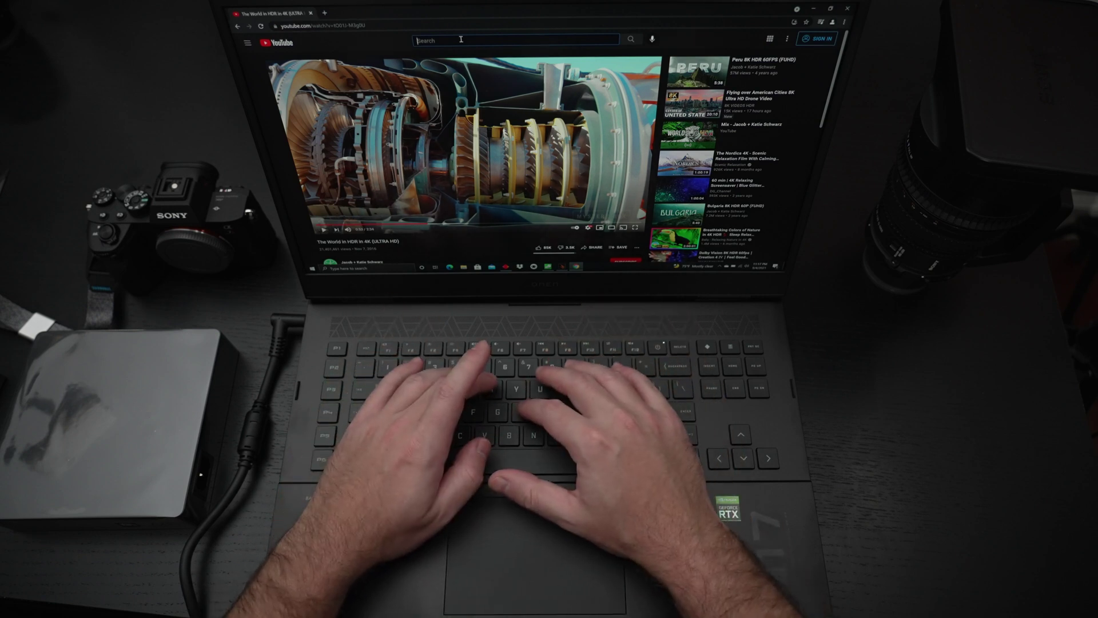
type("the digit")
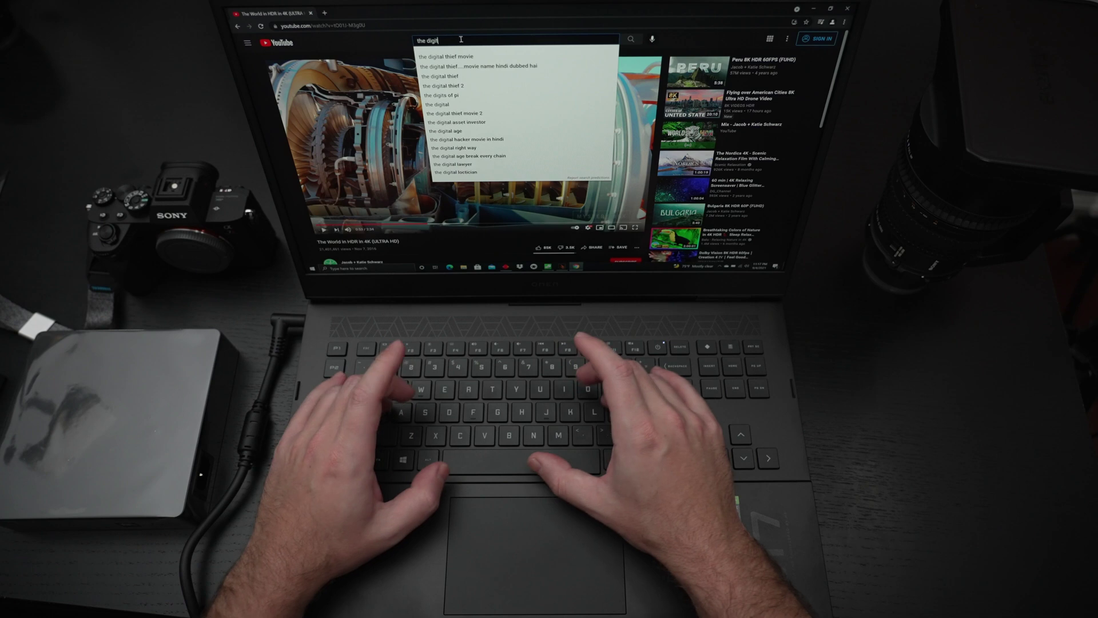